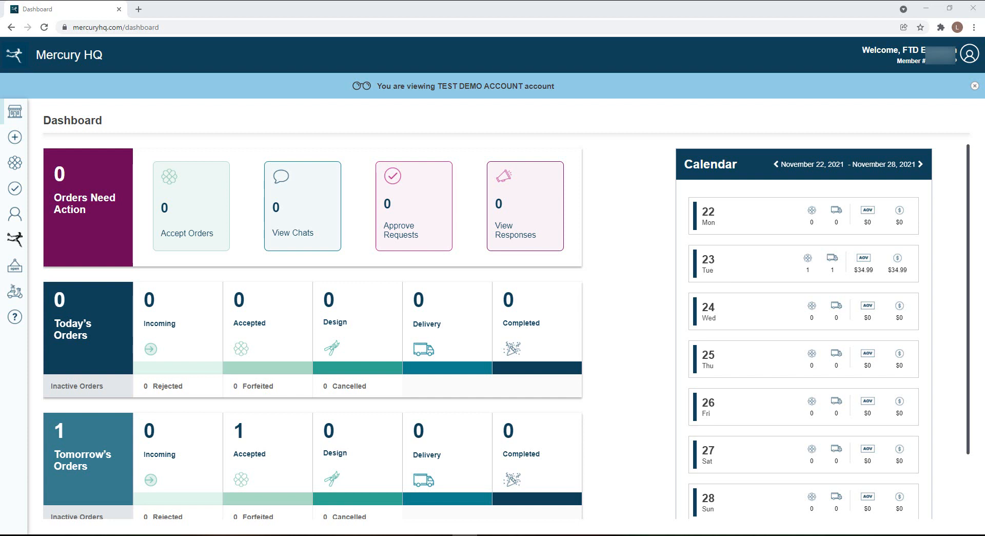
mouse_move(5, 112)
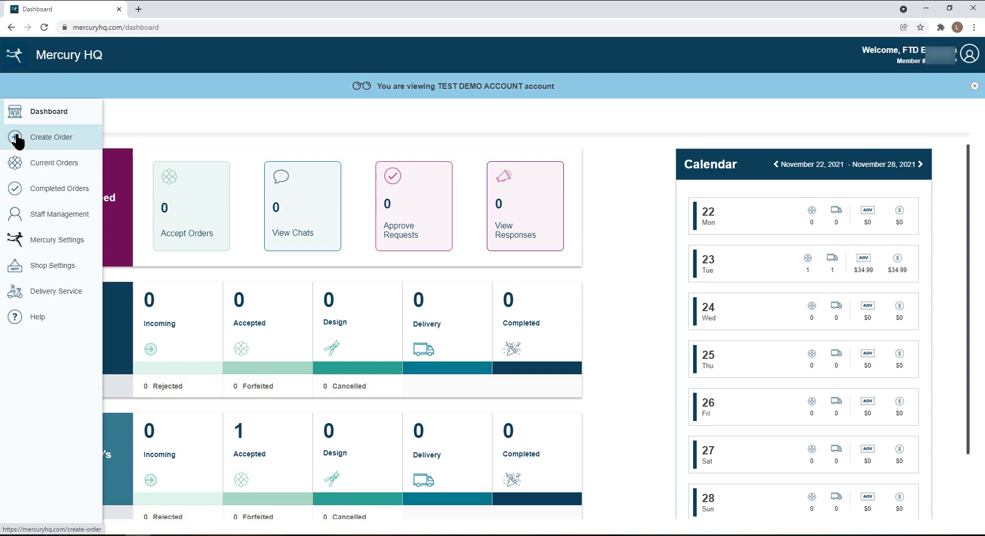
Start a new order and add product B05S, Sunny Sentiments Bouquet (Standard), at $34.99.
left_click(51, 137)
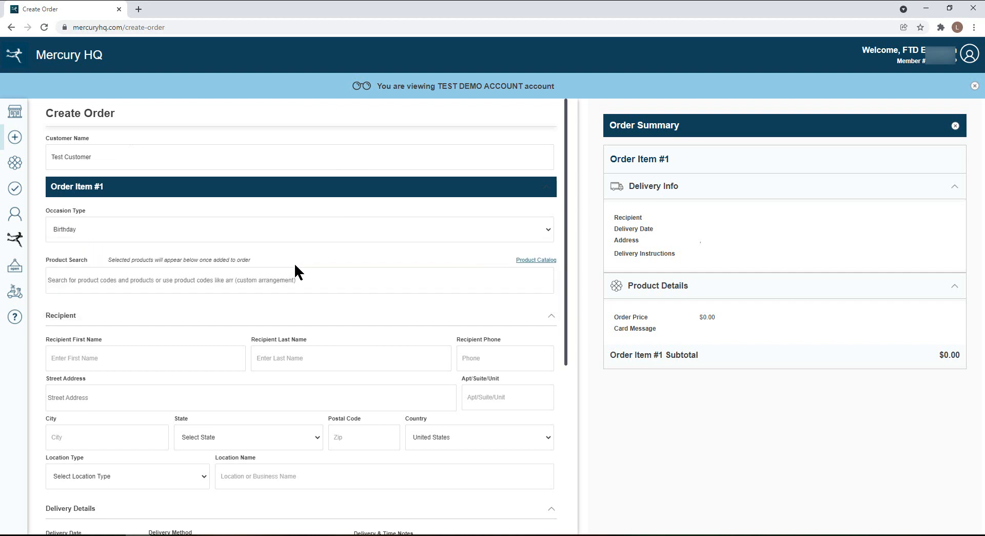
mouse_move(309, 262)
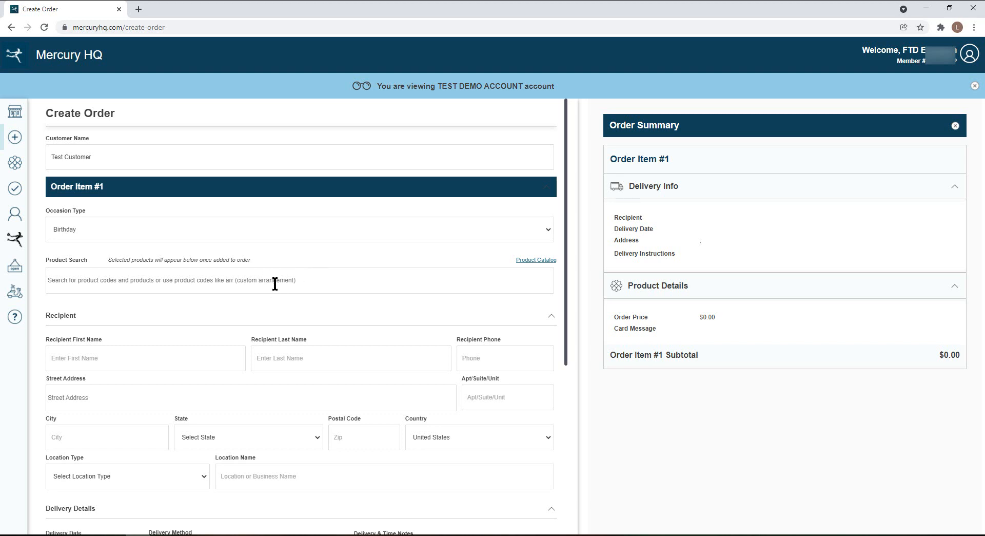
type("B05")
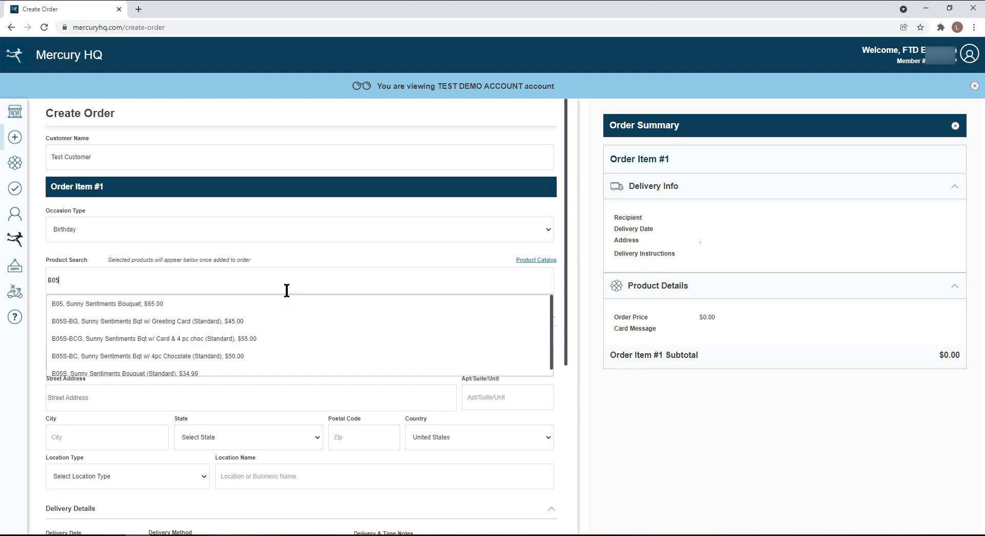
type("s")
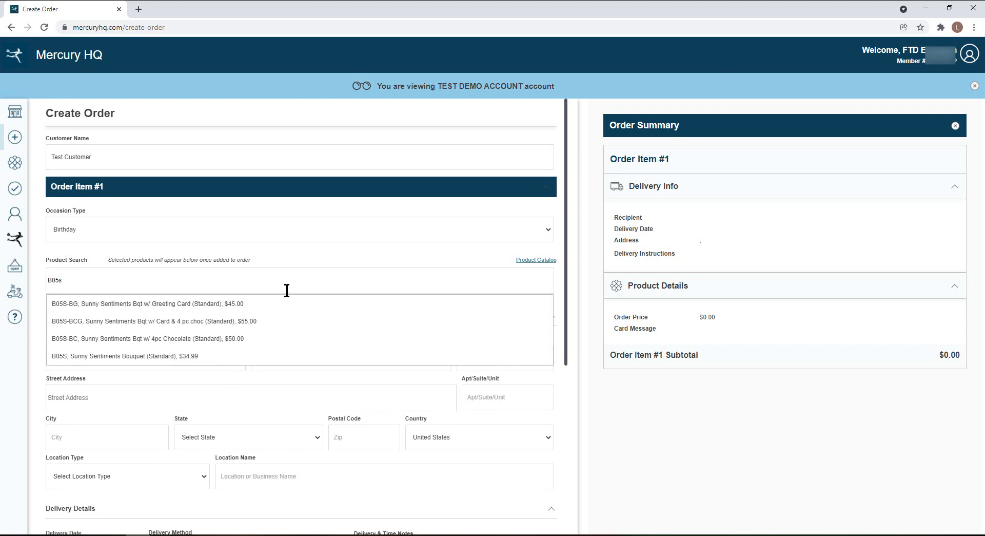
left_click(128, 356)
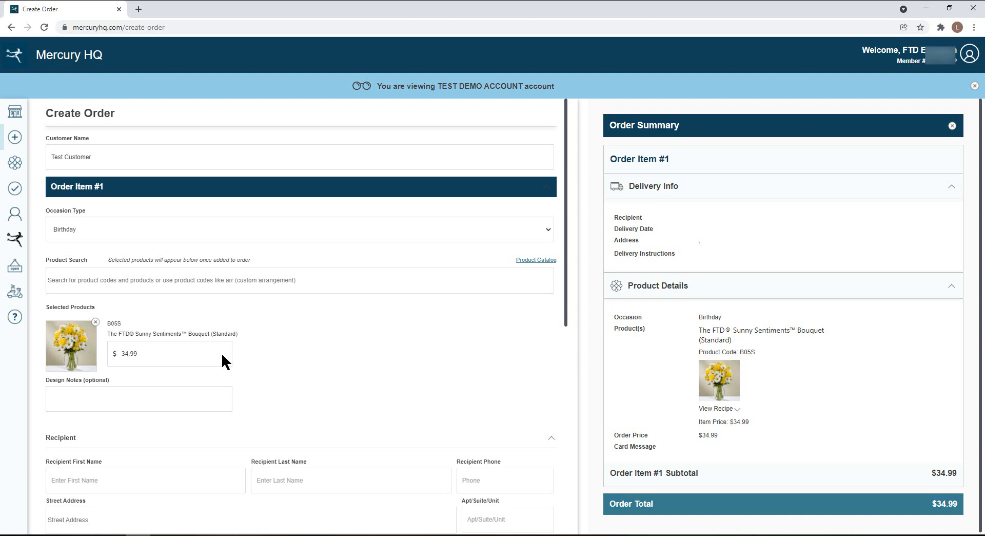
Give recipient Test Outgoing's Office delivery location the name FTD.
scroll("down", 3)
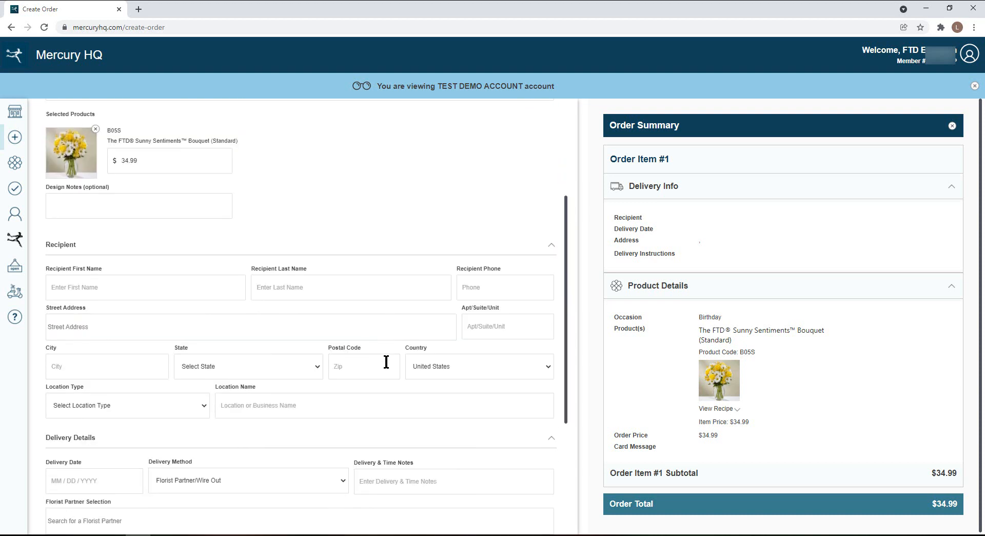
scroll("up", 3)
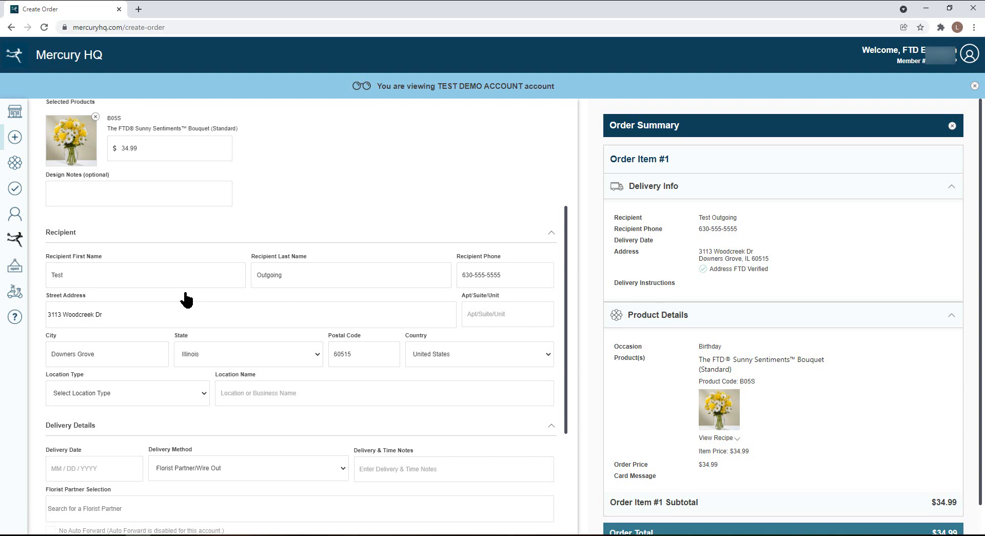
mouse_move(187, 298)
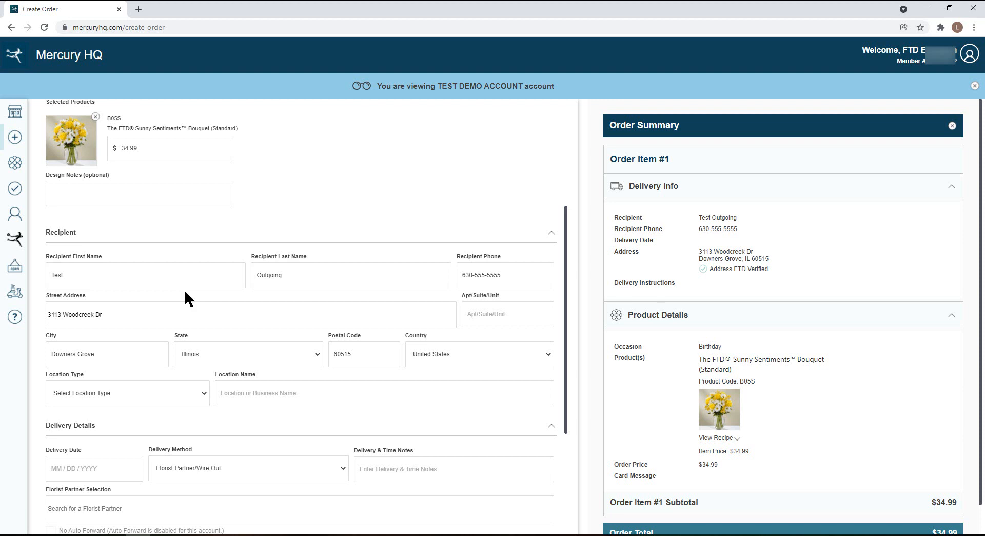
mouse_move(204, 389)
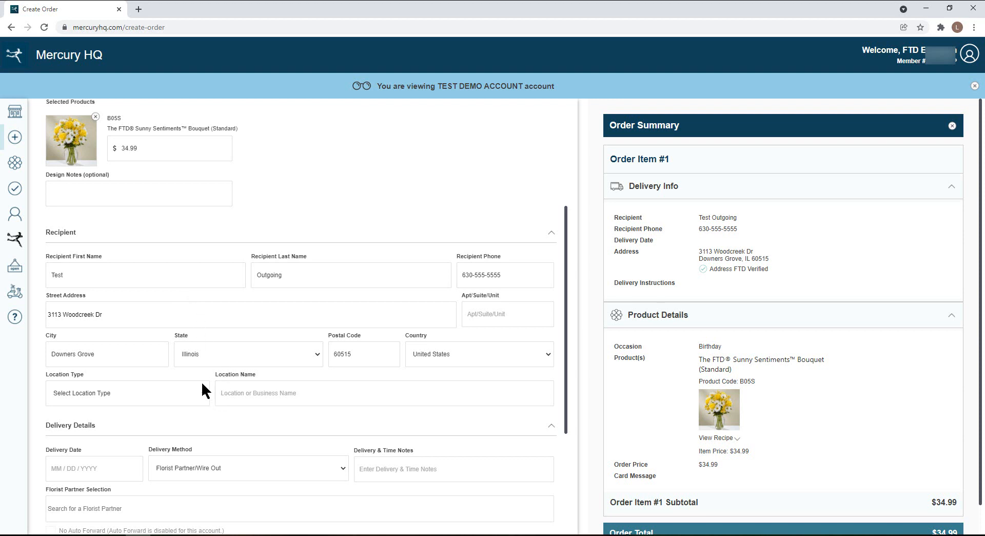
mouse_move(206, 396)
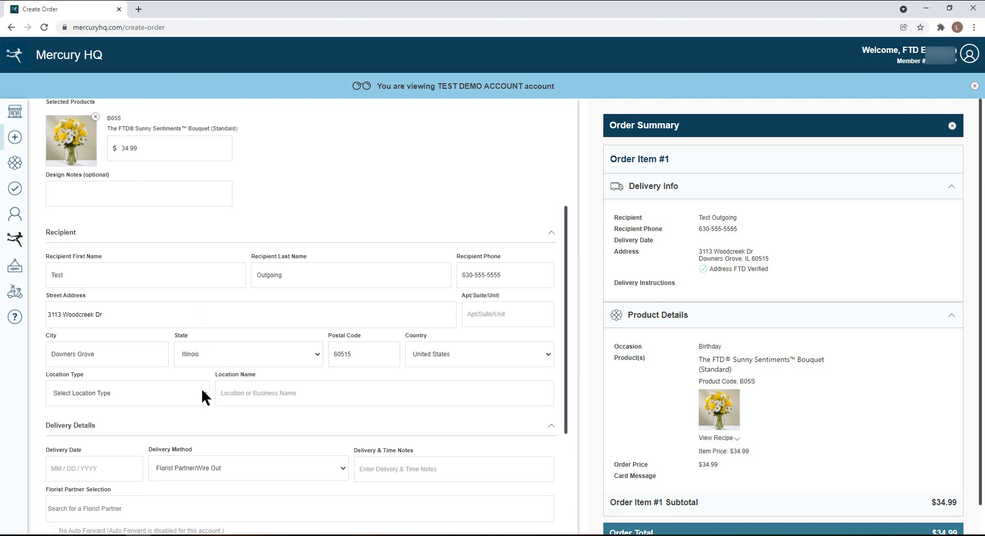
left_click(127, 392)
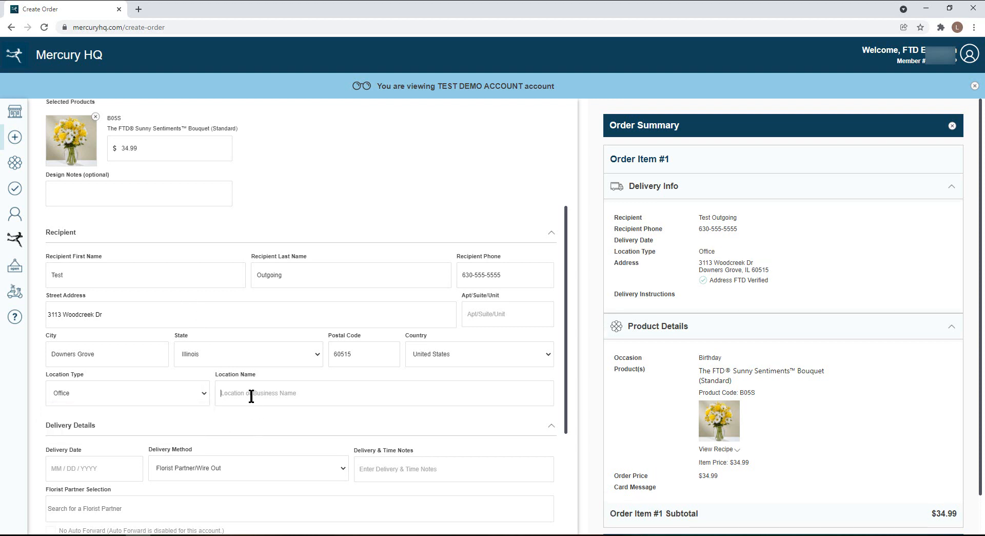
type("FTD")
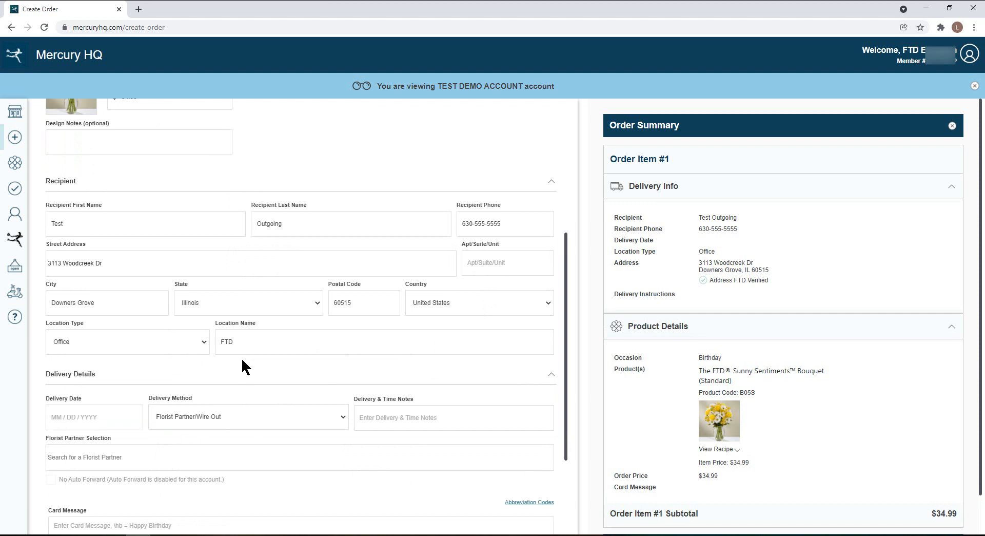
scroll("down", 3)
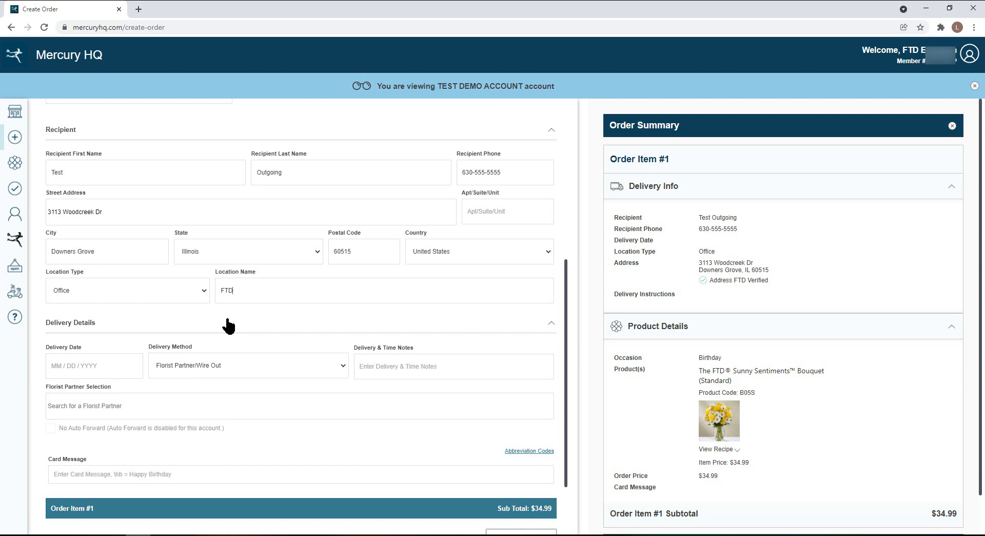
mouse_move(123, 375)
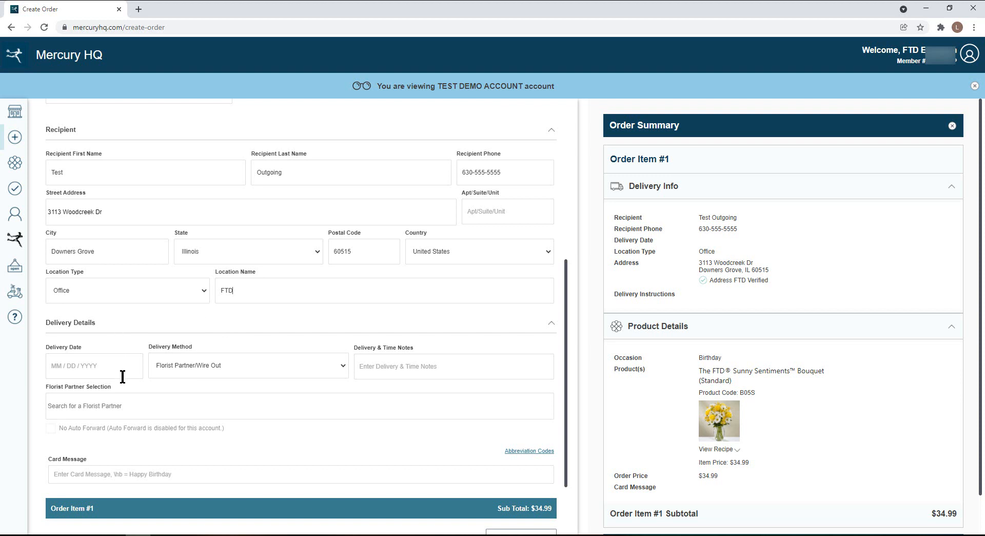
Set the delivery date to November 24, 2021 and bring up alternative florist partners for 60515.
left_click(93, 365)
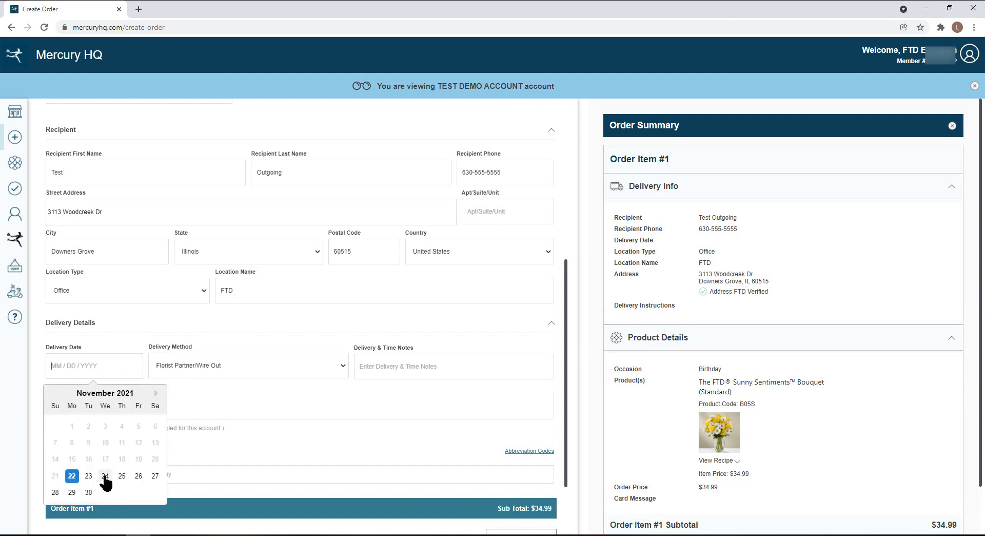
left_click(105, 476)
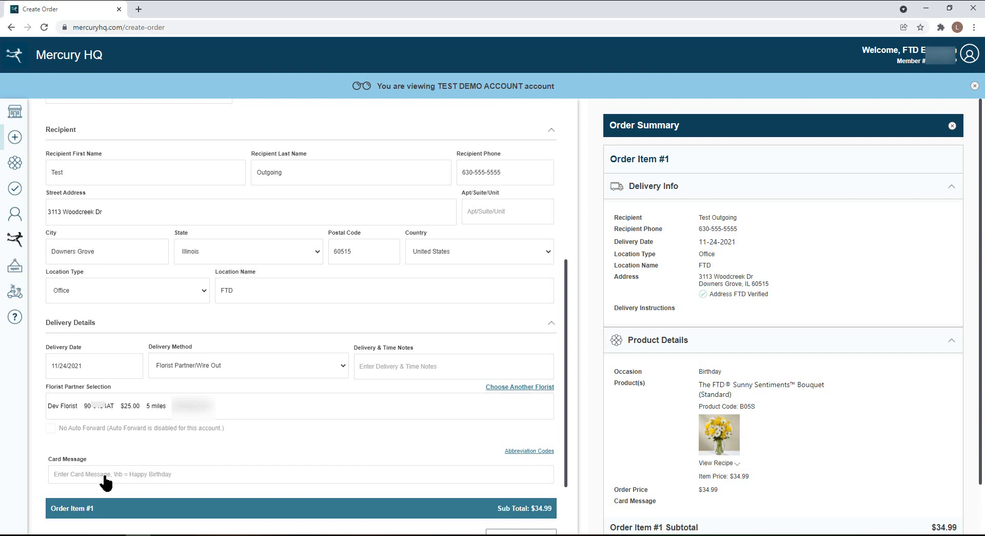
mouse_move(256, 402)
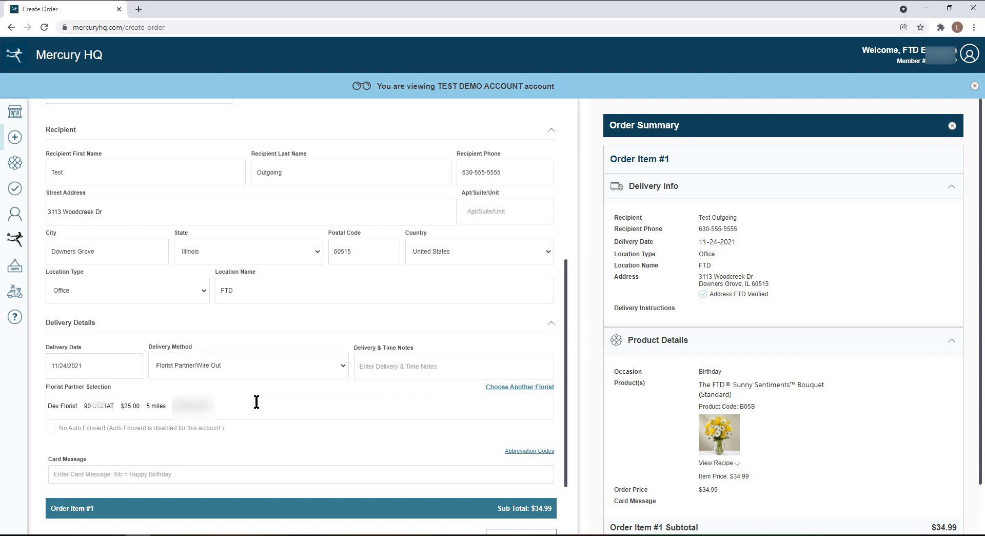
mouse_move(364, 427)
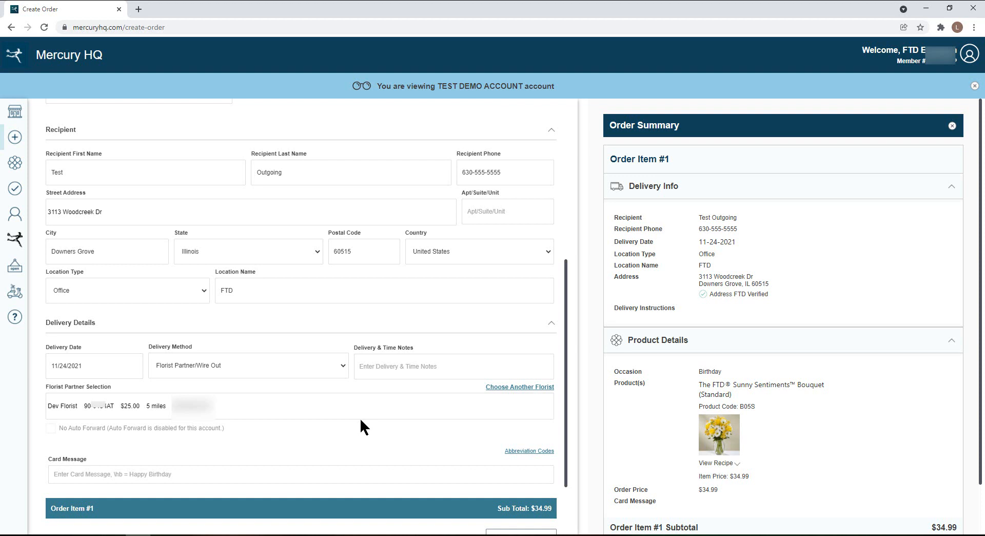
left_click(519, 386)
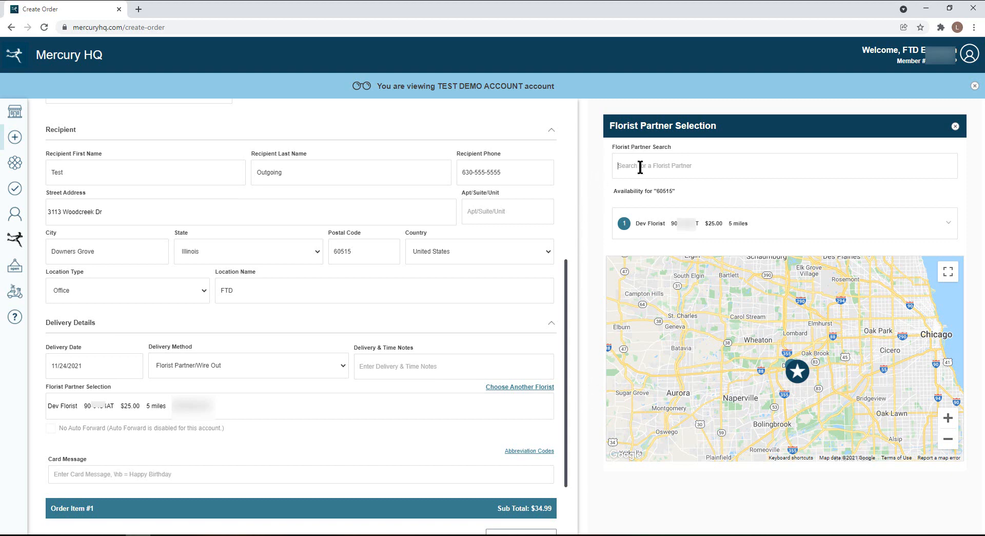
Search florist partner code 90-0 and keep Dev Florist as the partner.
type("90-0")
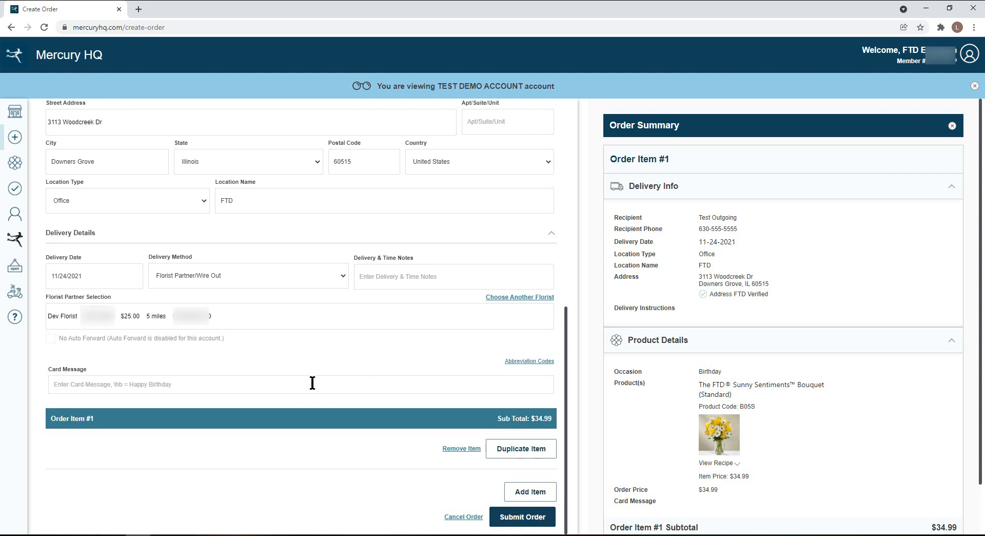
Add the card message 'Happy Birthday!' using the \hb shortcut and submit the order.
type("\\hb")
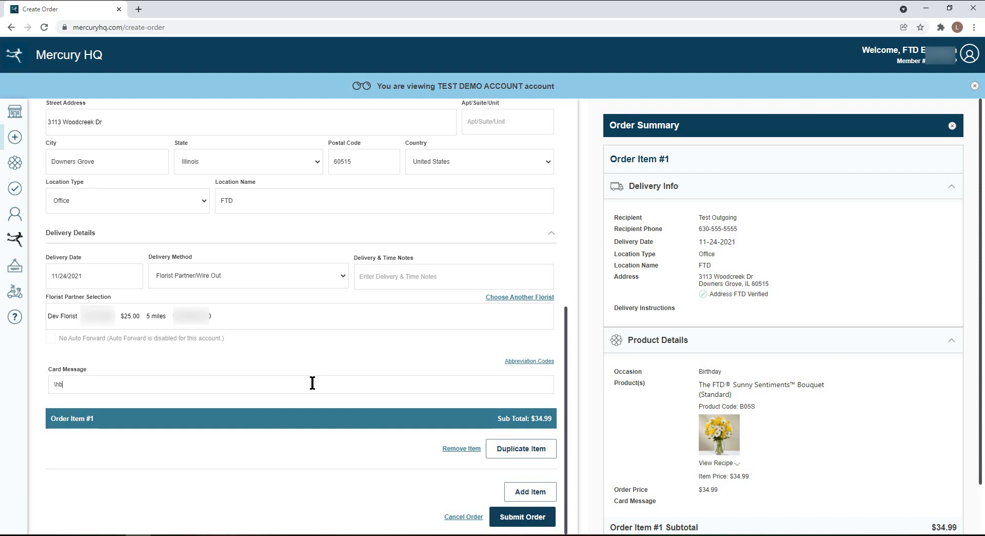
type("Happy Birthday!")
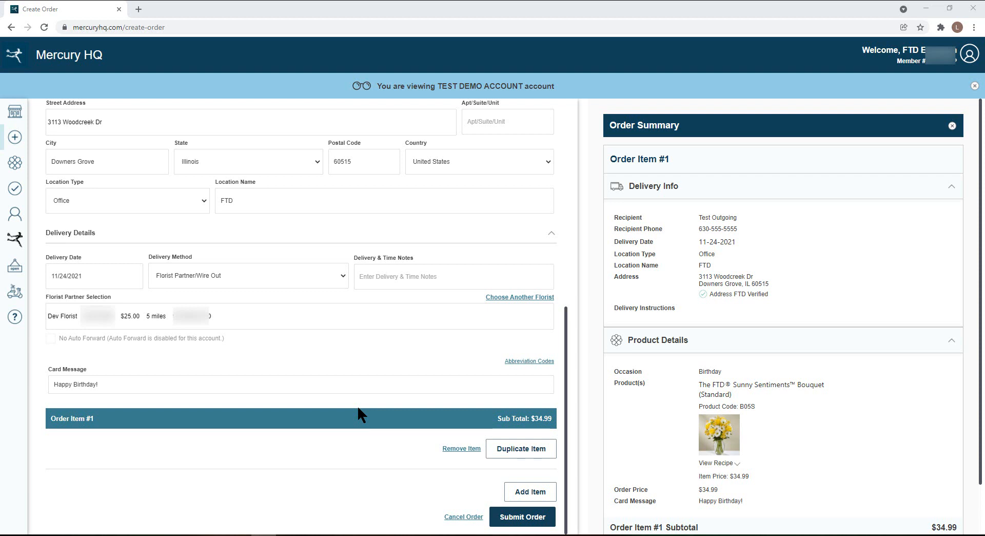
mouse_move(520, 458)
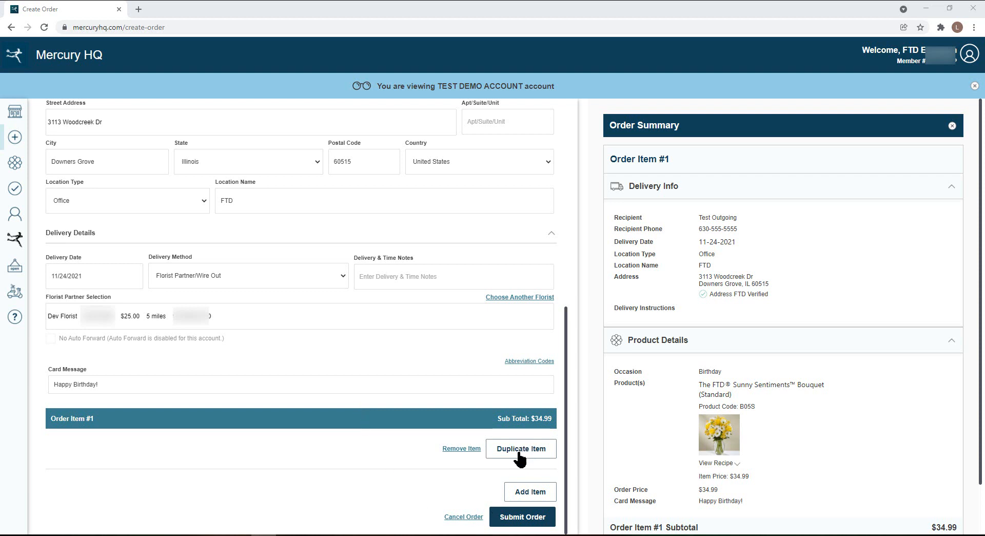
mouse_move(524, 495)
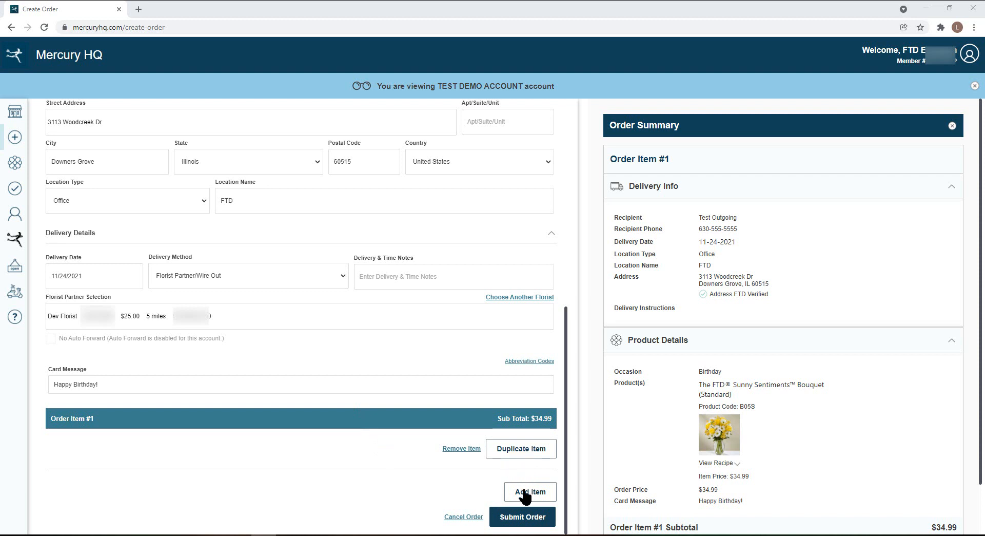
mouse_move(487, 530)
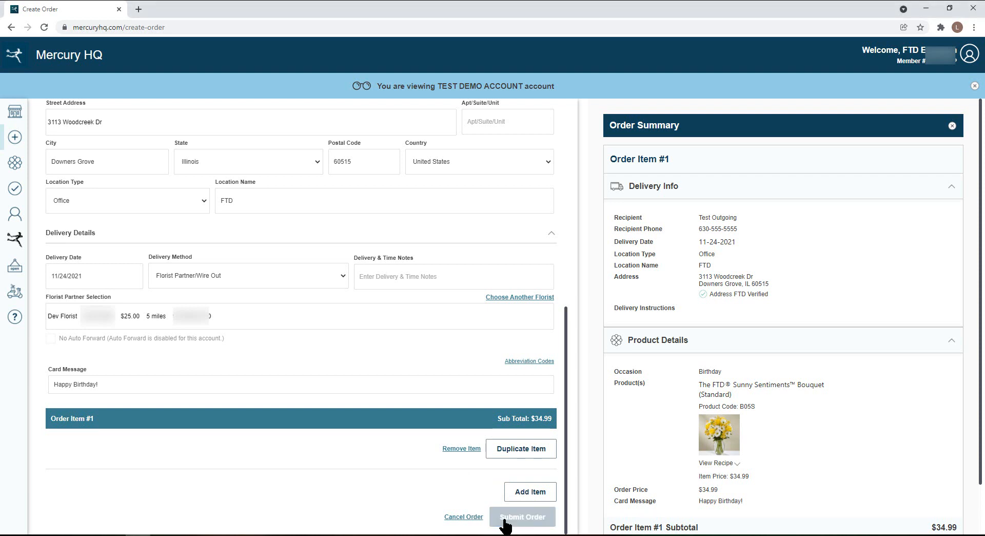
left_click(522, 517)
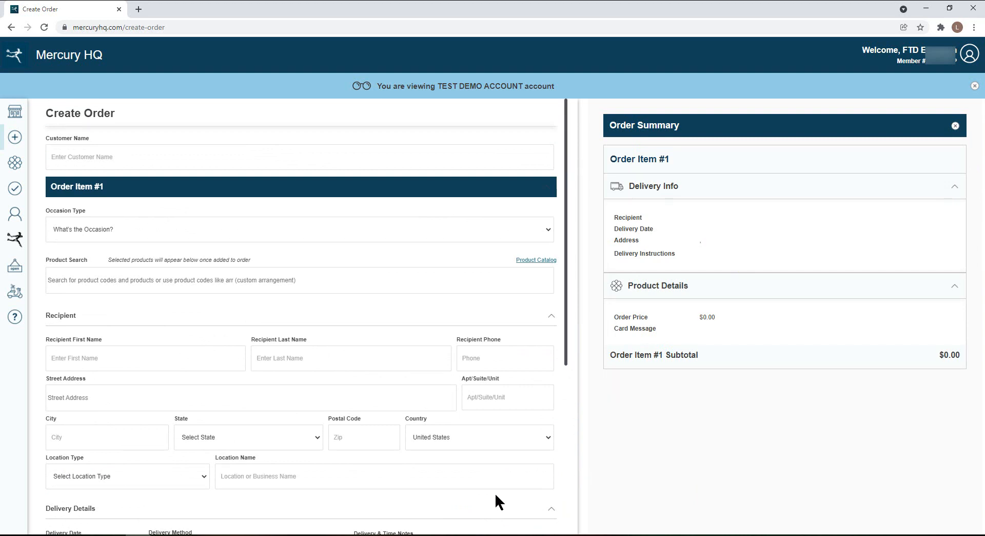
mouse_move(263, 208)
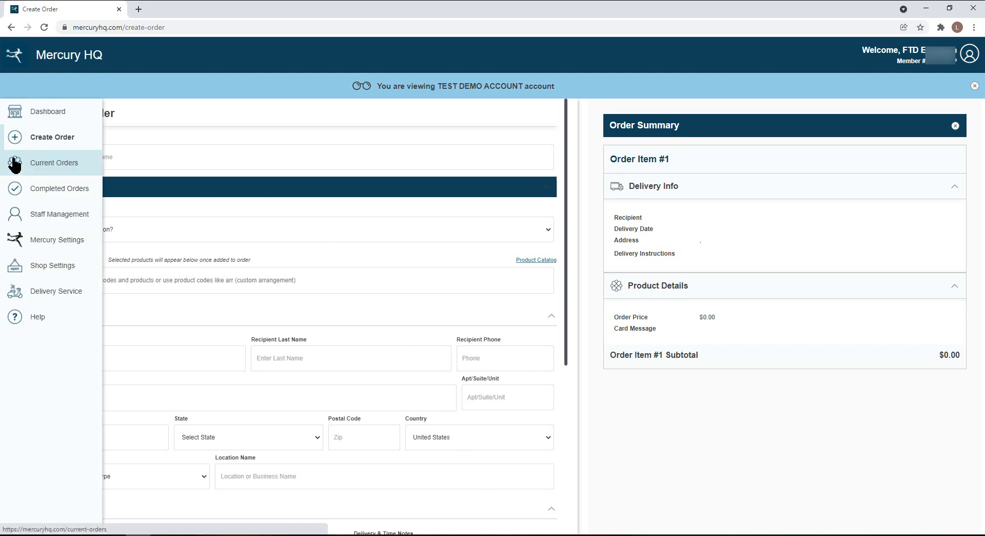
Expand Outgoing Orders under Current Orders to find the $34.99 Test Outgoing order.
left_click(54, 163)
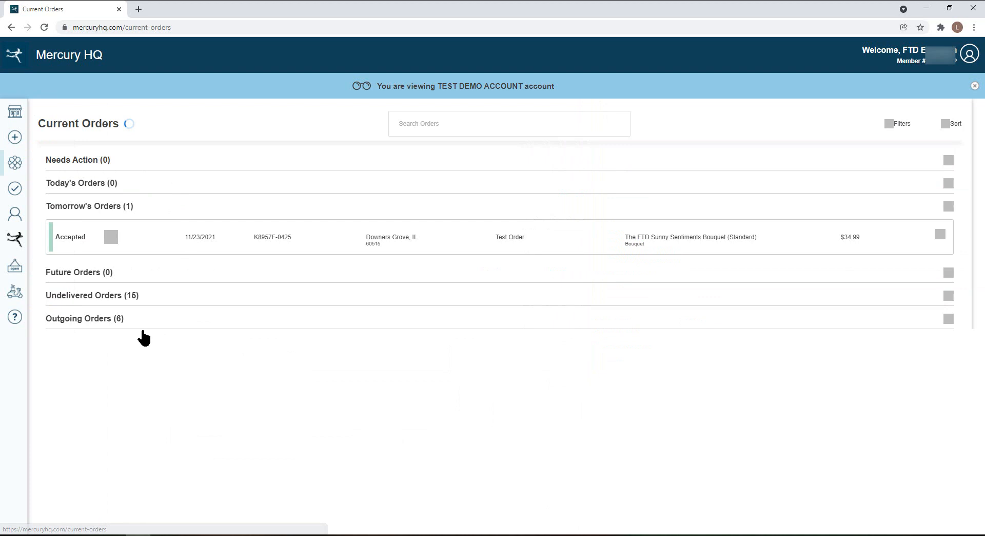
left_click(84, 318)
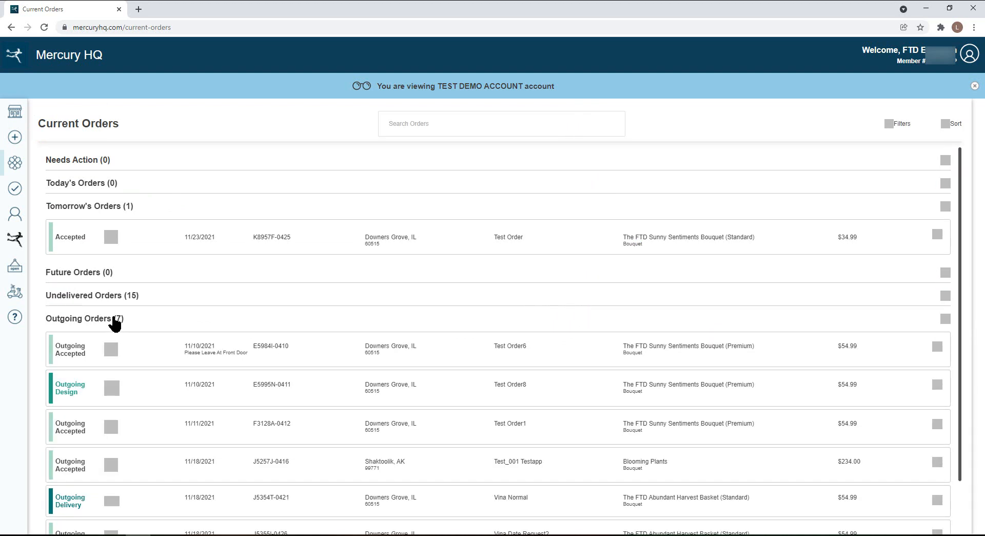
scroll("down", 3)
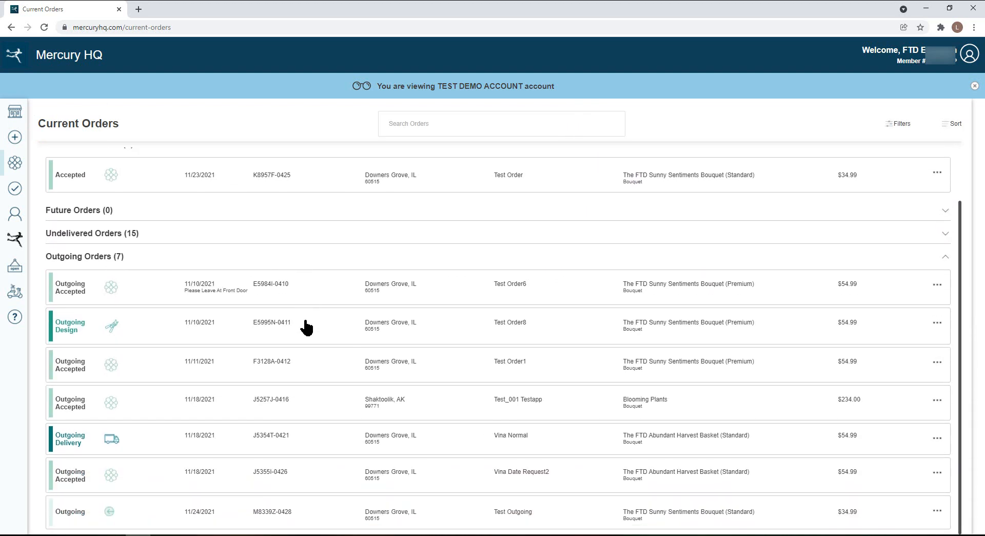
mouse_move(482, 520)
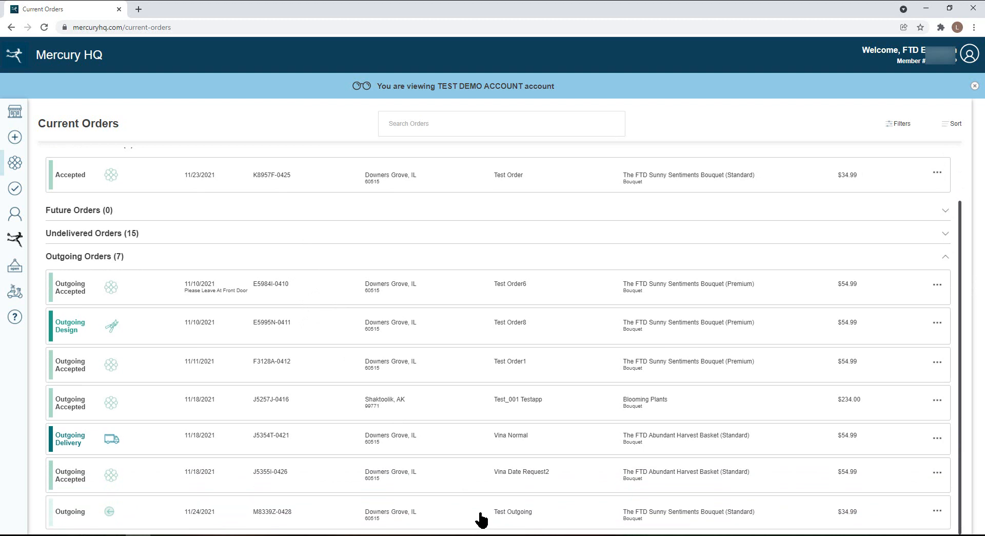
mouse_move(451, 520)
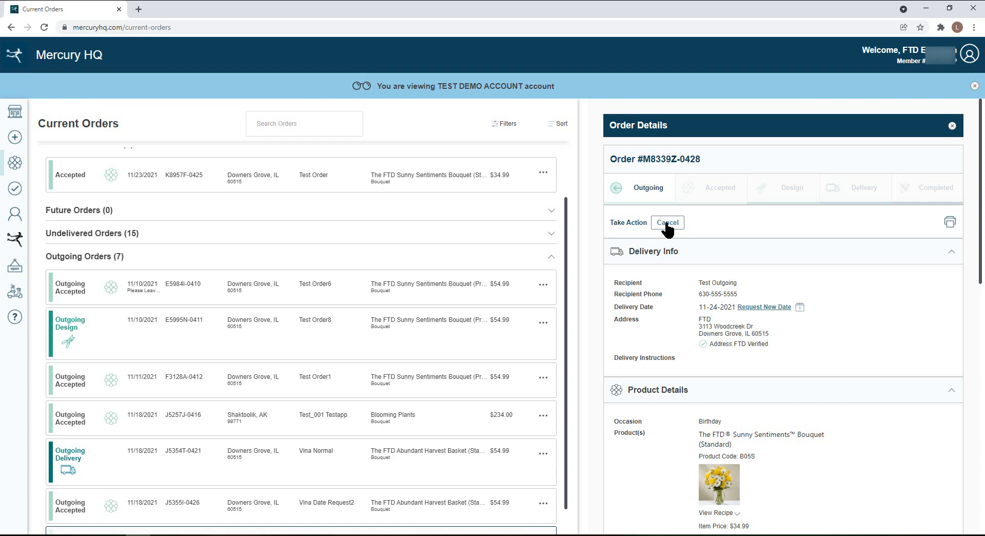
Cancel order M8339Z-0428 with the reason 'Customer Cancelled the Order'.
left_click(667, 222)
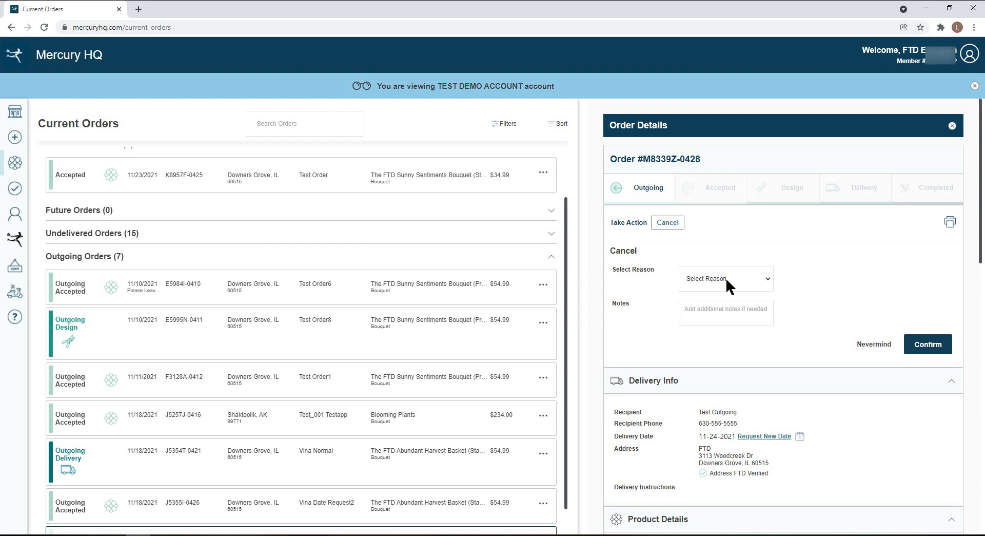
left_click(726, 278)
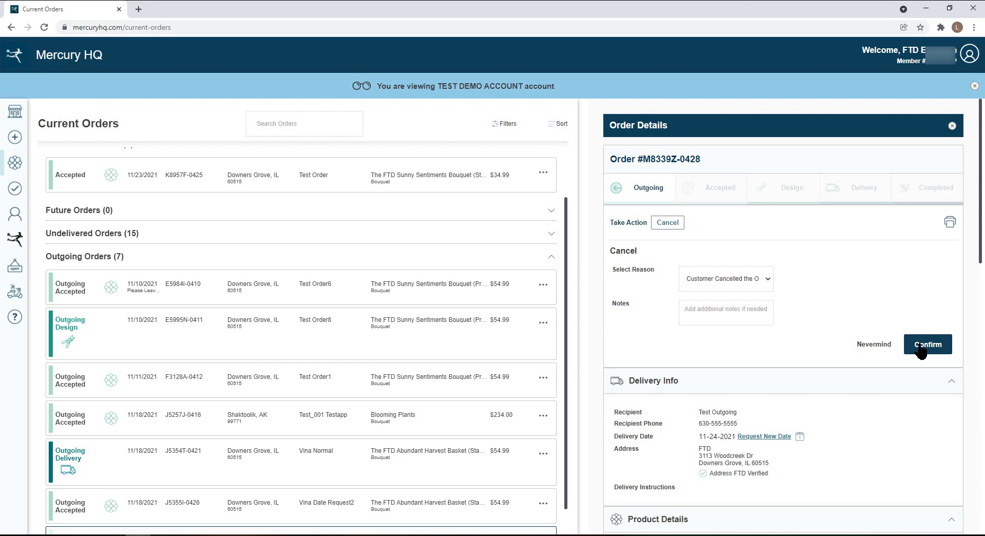
left_click(928, 343)
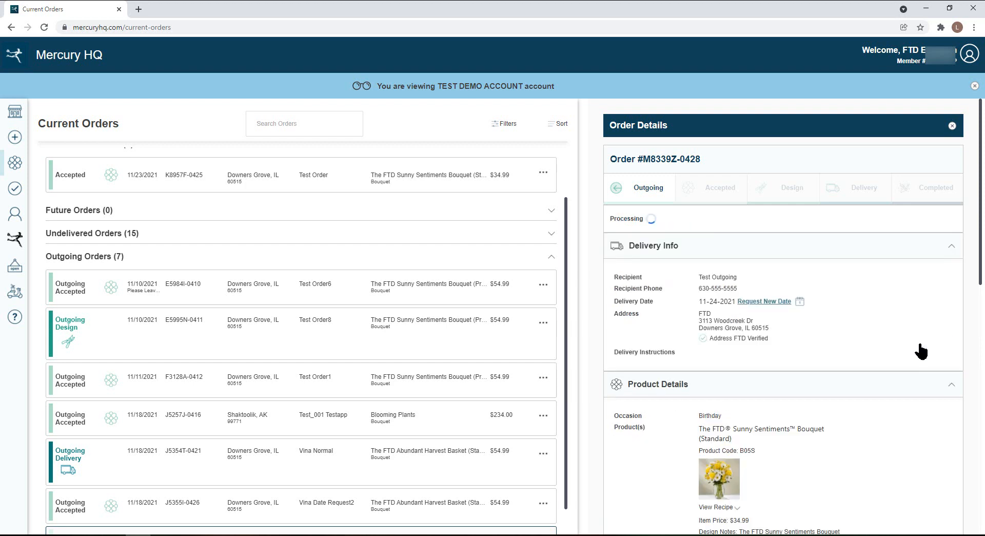